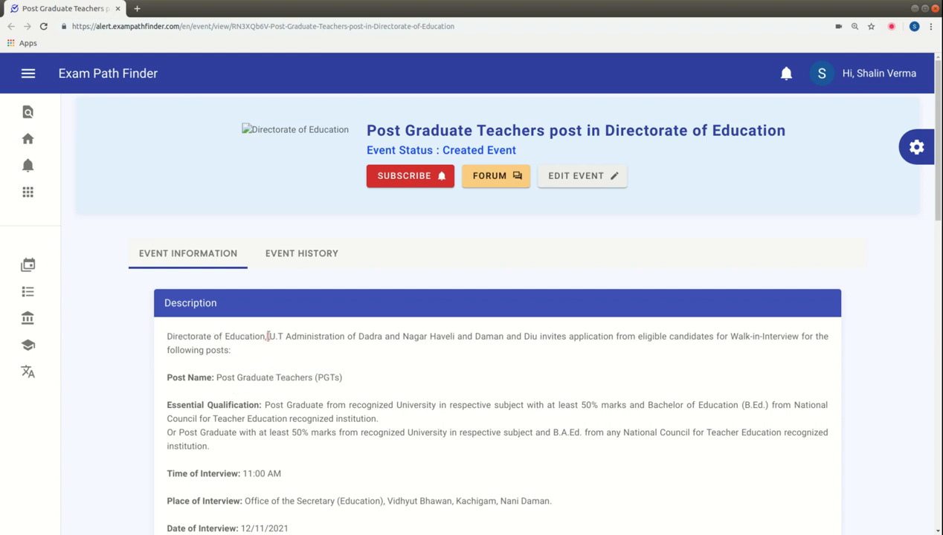
# Read the event description, highlighting the administering territory, Daman and Diu, and the Post Graduate Teachers post name.
pyautogui.moveTo(267, 336); pyautogui.dragTo(415, 336)
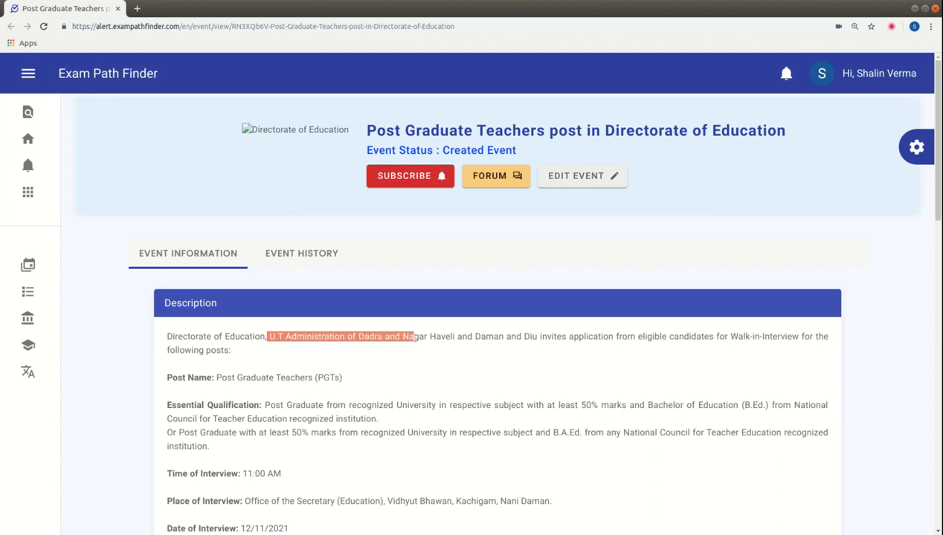
pyautogui.moveTo(413, 336); pyautogui.dragTo(541, 337)
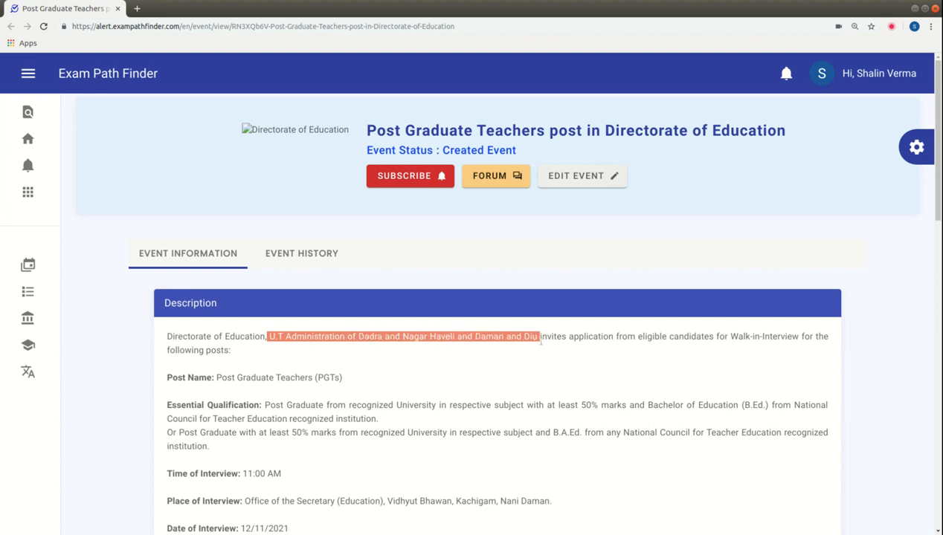
pyautogui.scroll(-3)
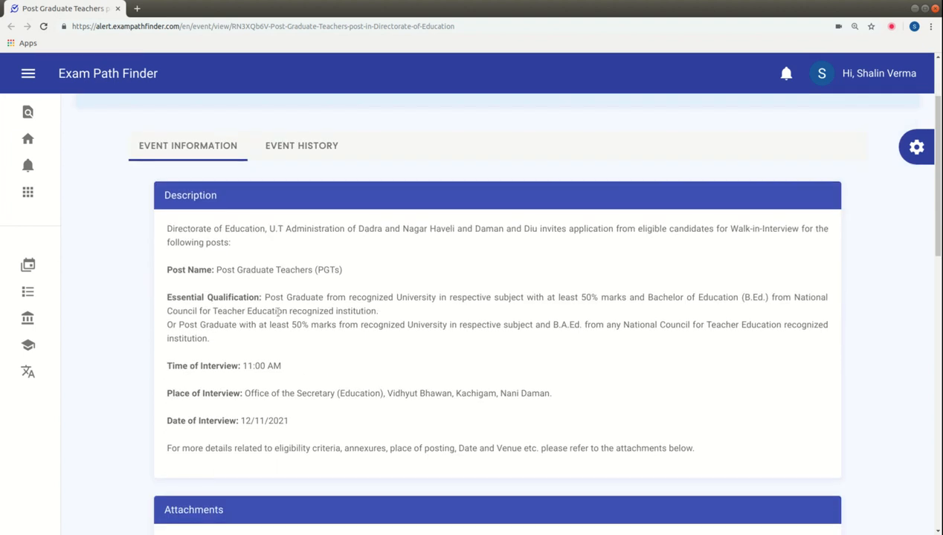
pyautogui.doubleClick(280, 270)
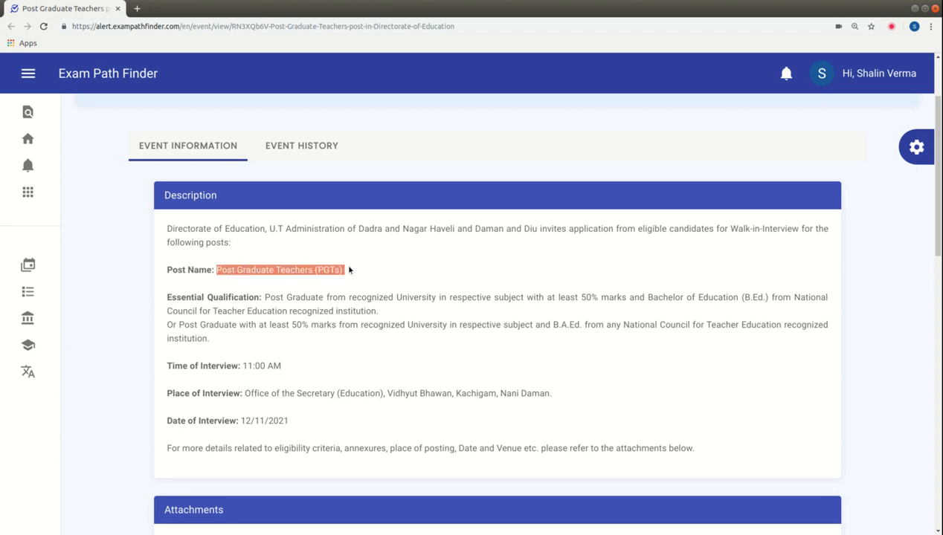
pyautogui.click(312, 280)
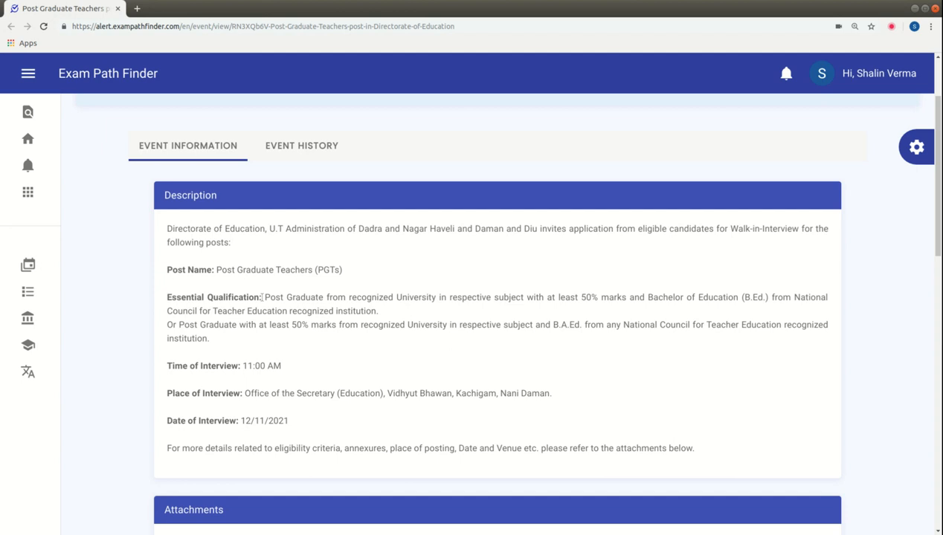
# Download the Official Notification PDF and open it from the downloads bar.
pyautogui.moveTo(262, 298); pyautogui.dragTo(333, 297)
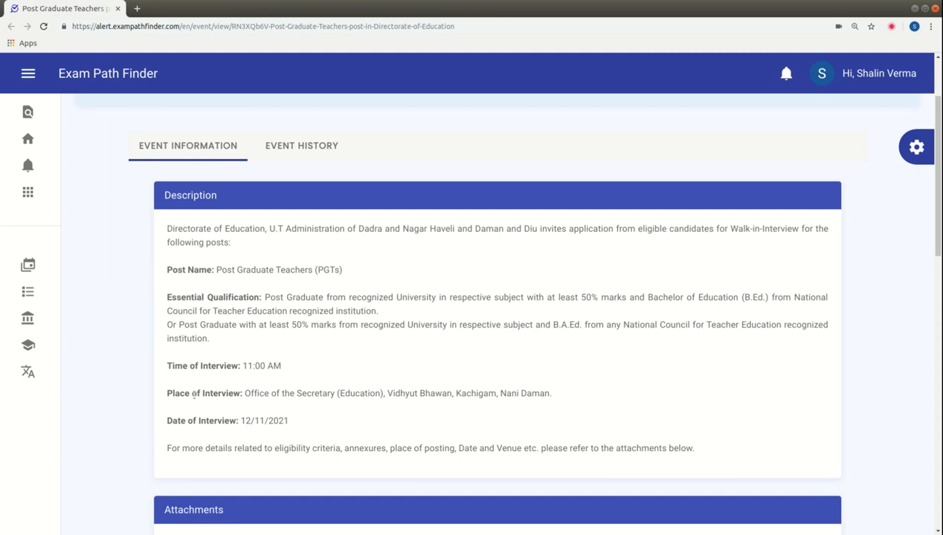
pyautogui.moveTo(229, 431)
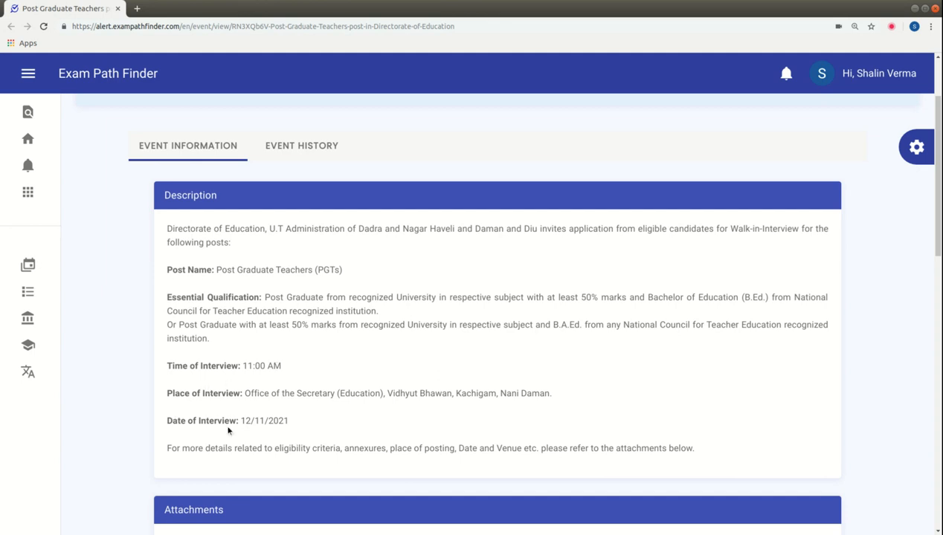
pyautogui.doubleClick(265, 421)
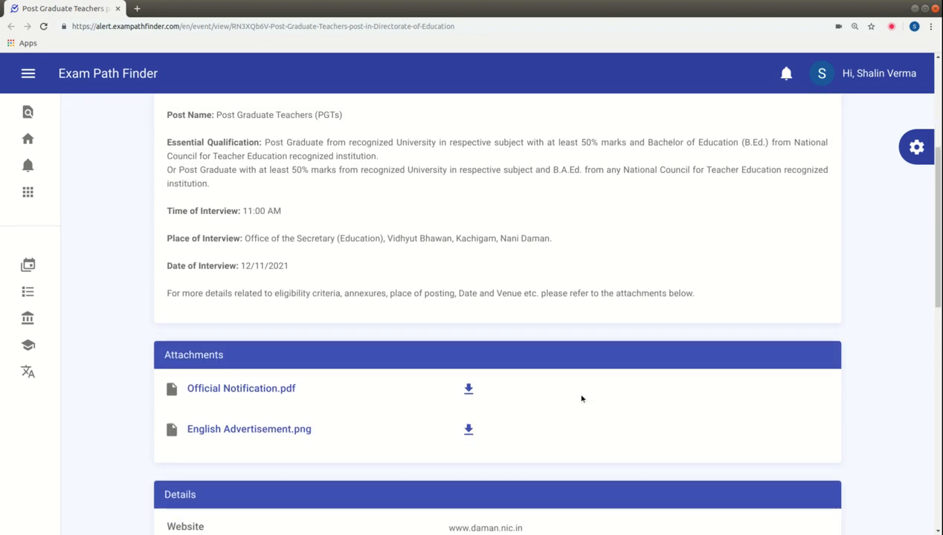
pyautogui.scroll(-3)
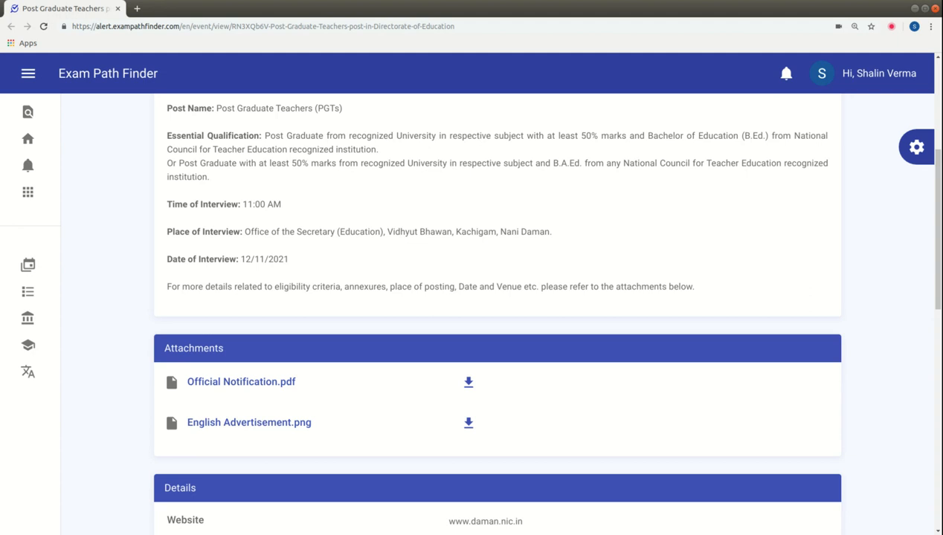
pyautogui.moveTo(303, 414)
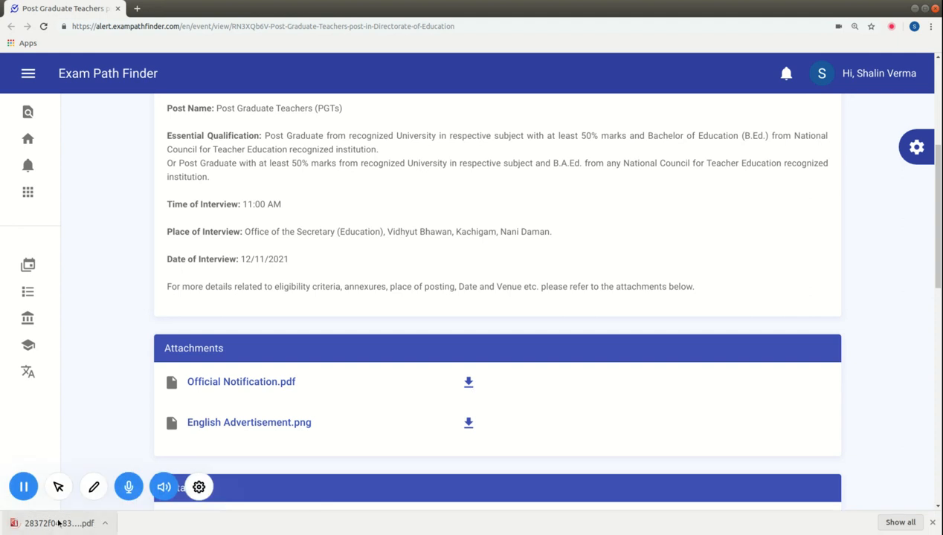
pyautogui.click(60, 524)
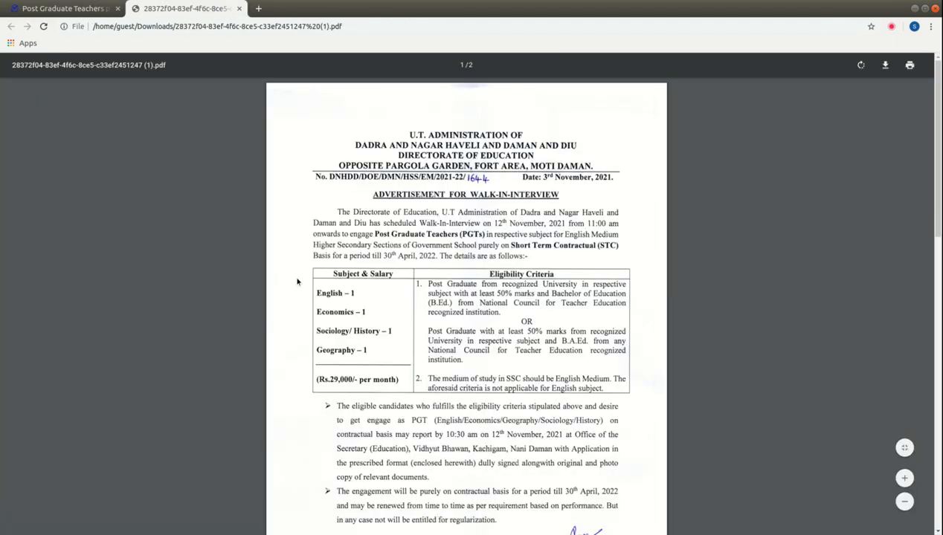
pyautogui.moveTo(345, 304)
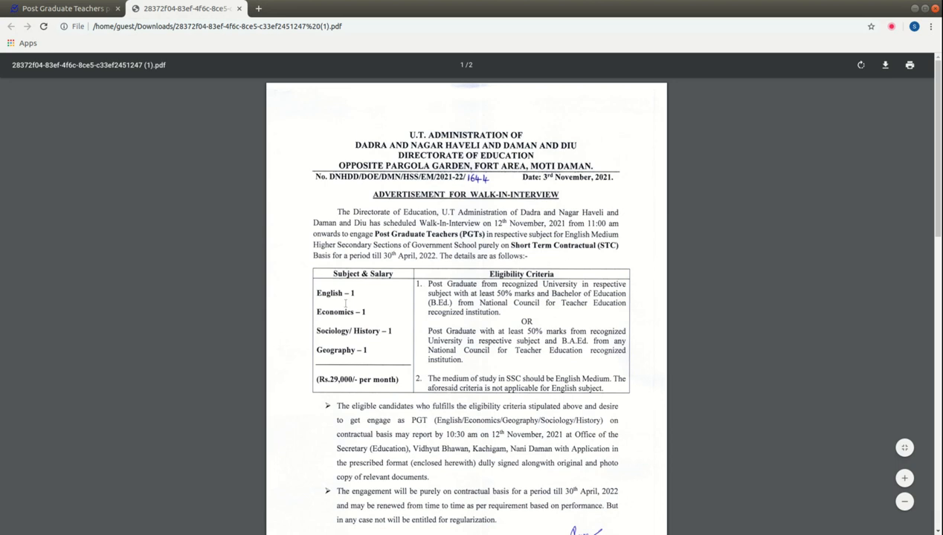
# Highlight the Subject & Salary heading, English and the next subject, then reach the page-2 application form.
pyautogui.doubleClick(363, 273)
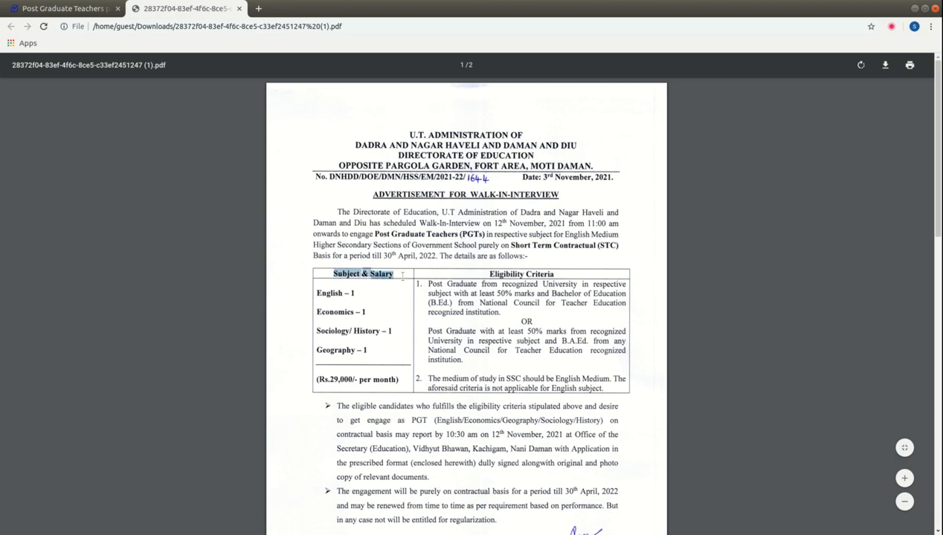
pyautogui.doubleClick(329, 293)
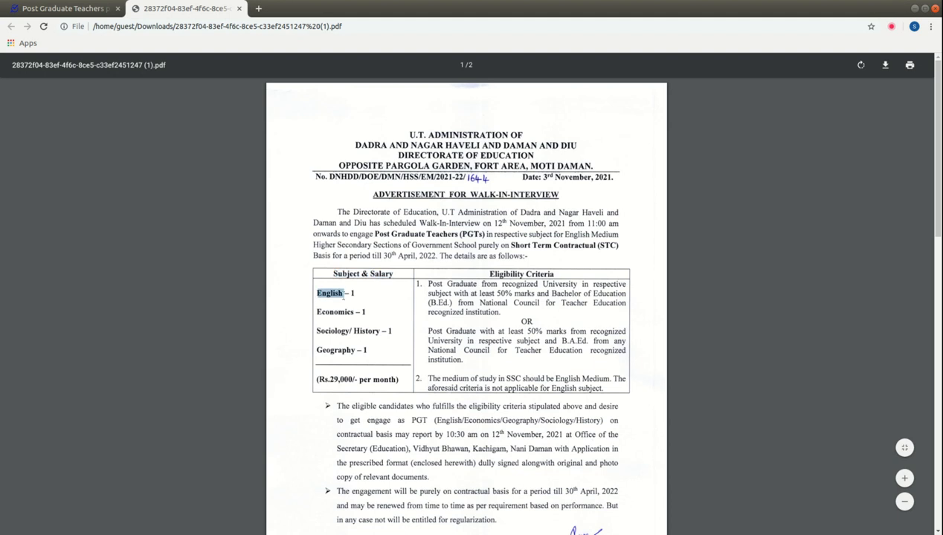
pyautogui.doubleClick(335, 313)
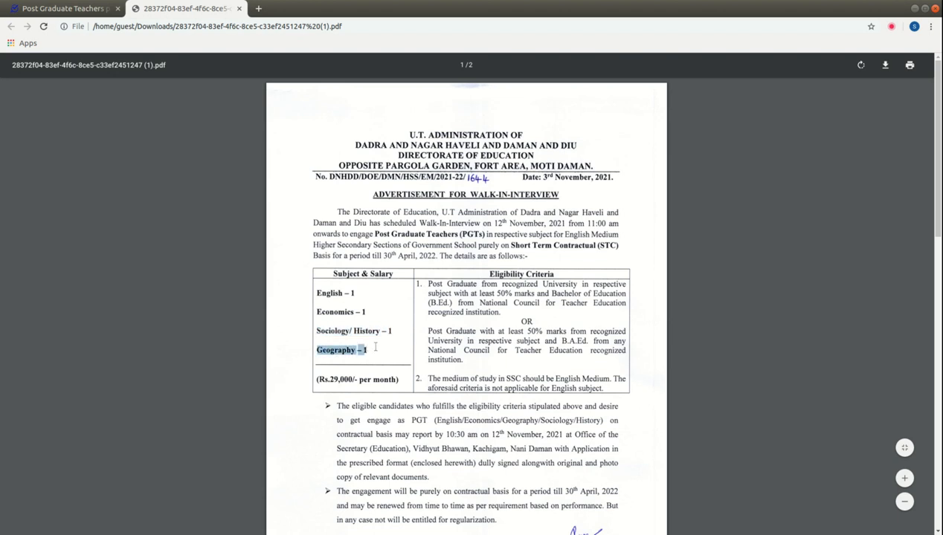
pyautogui.moveTo(374, 297)
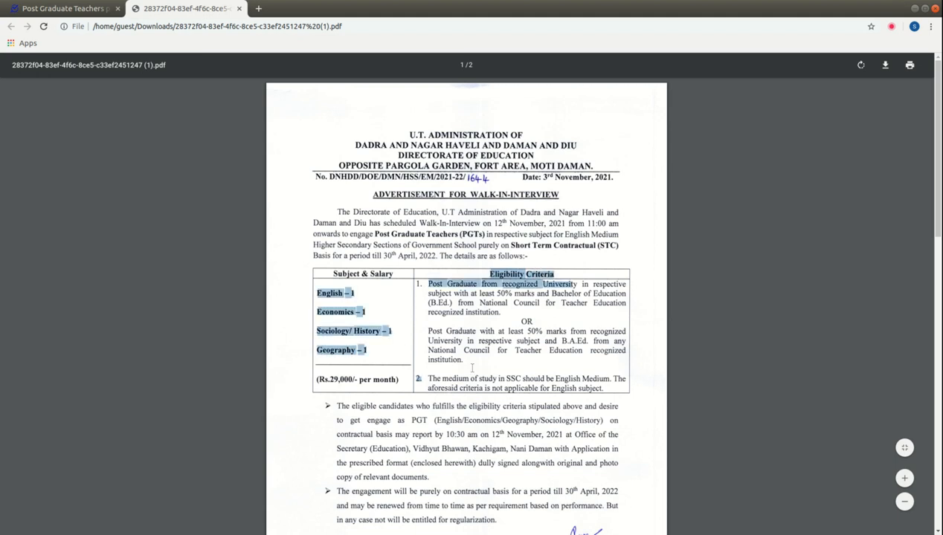
pyautogui.scroll(-3)
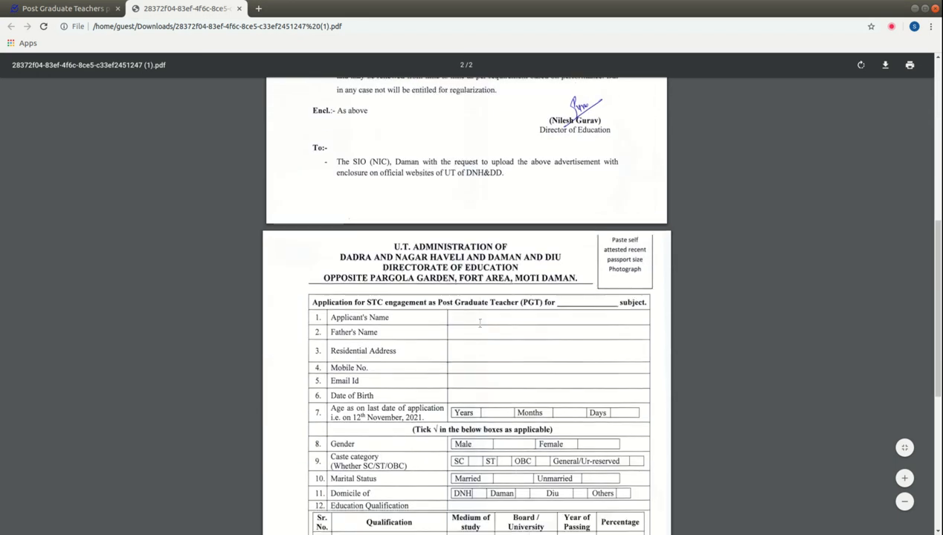
pyautogui.scroll(-3)
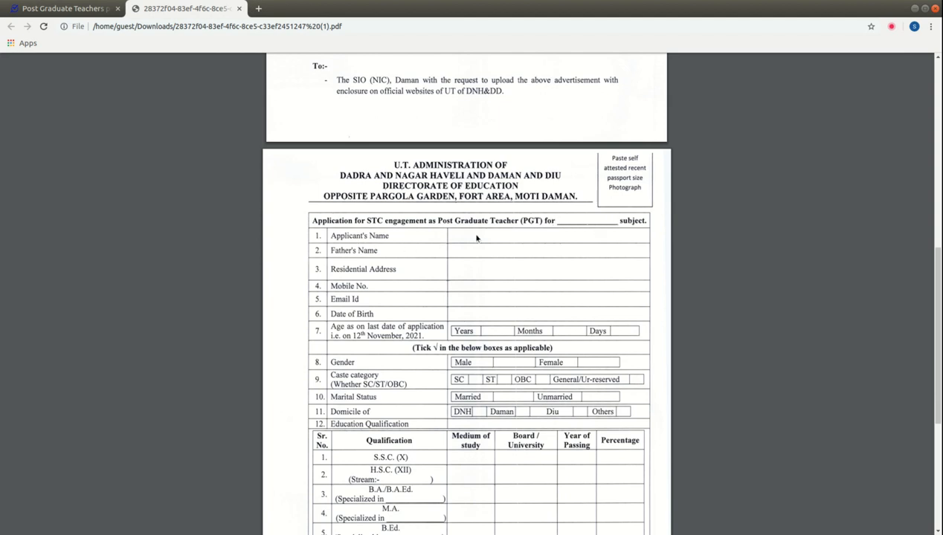
pyautogui.moveTo(341, 373)
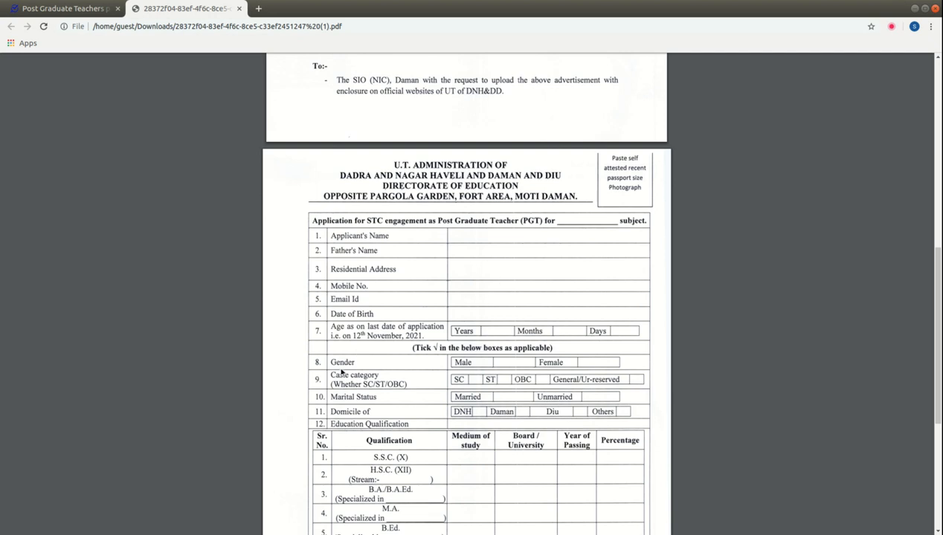
pyautogui.scroll(-3)
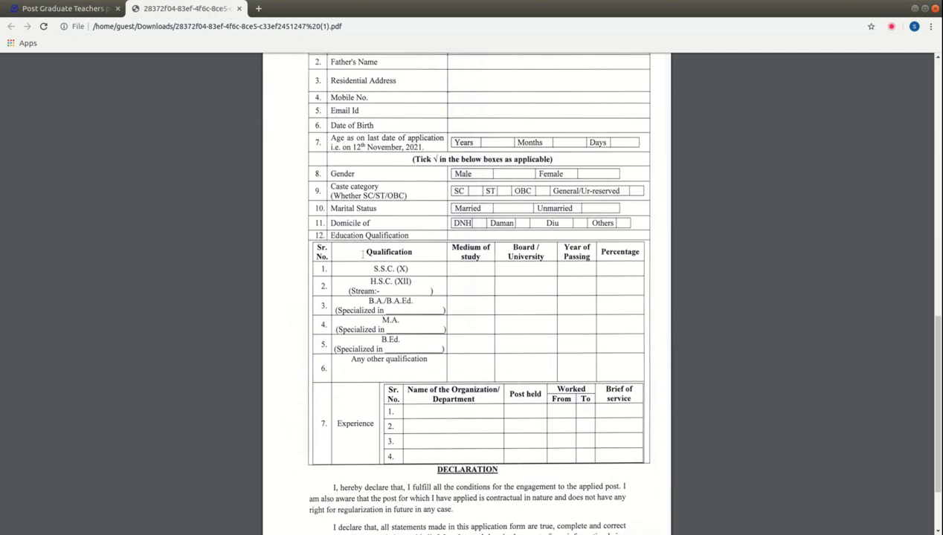
pyautogui.moveTo(483, 348)
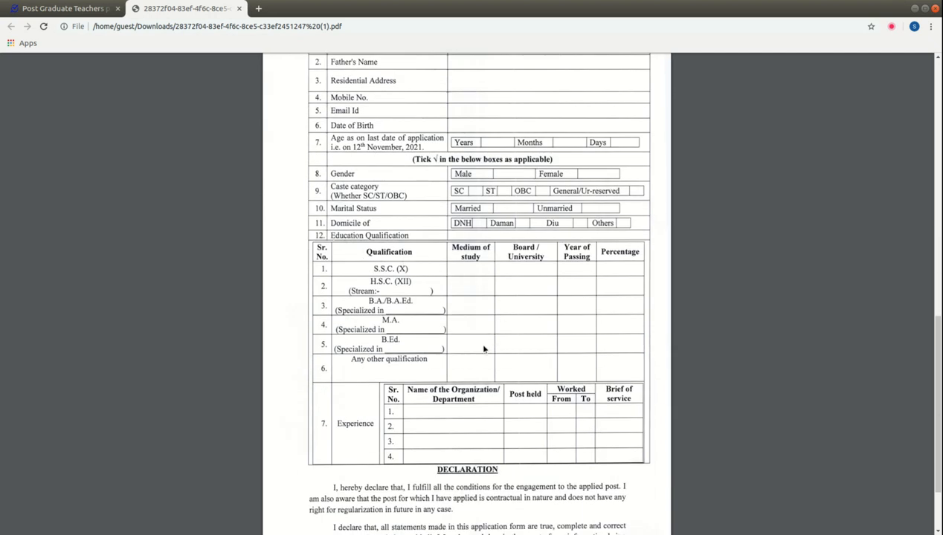
pyautogui.moveTo(443, 339)
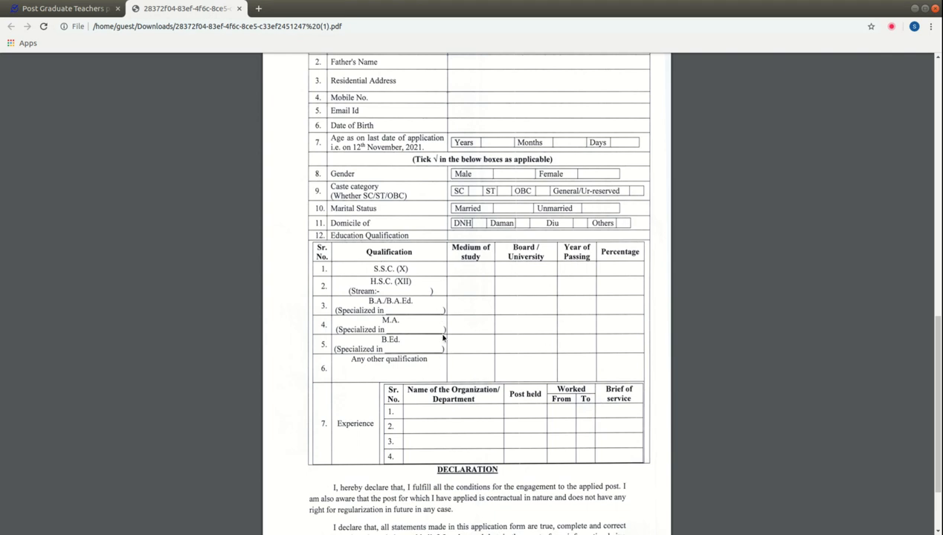
pyautogui.scroll(-3)
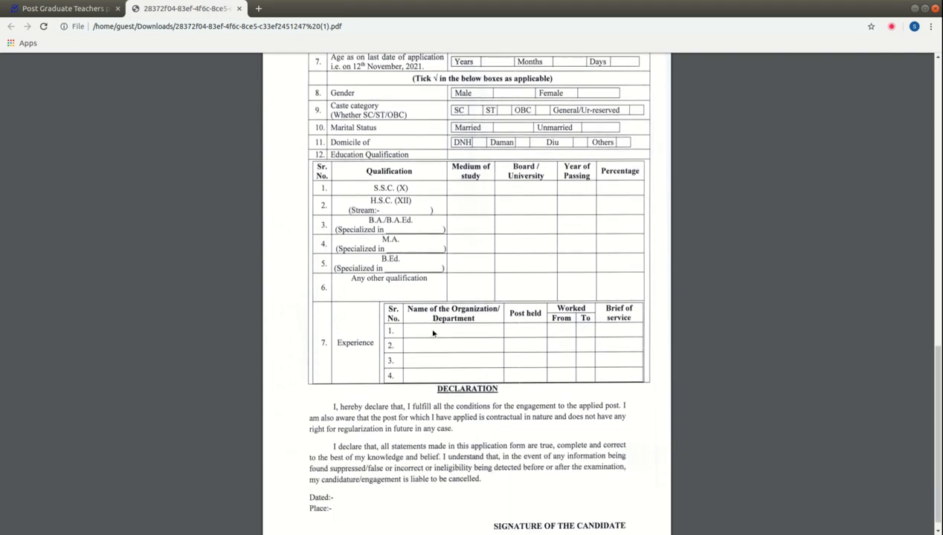
pyautogui.scroll(-3)
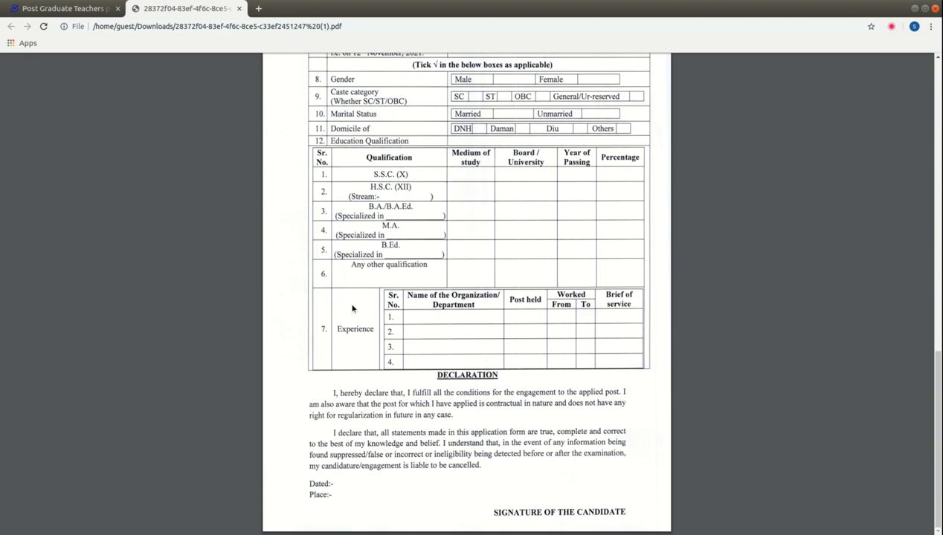
pyautogui.click(62, 9)
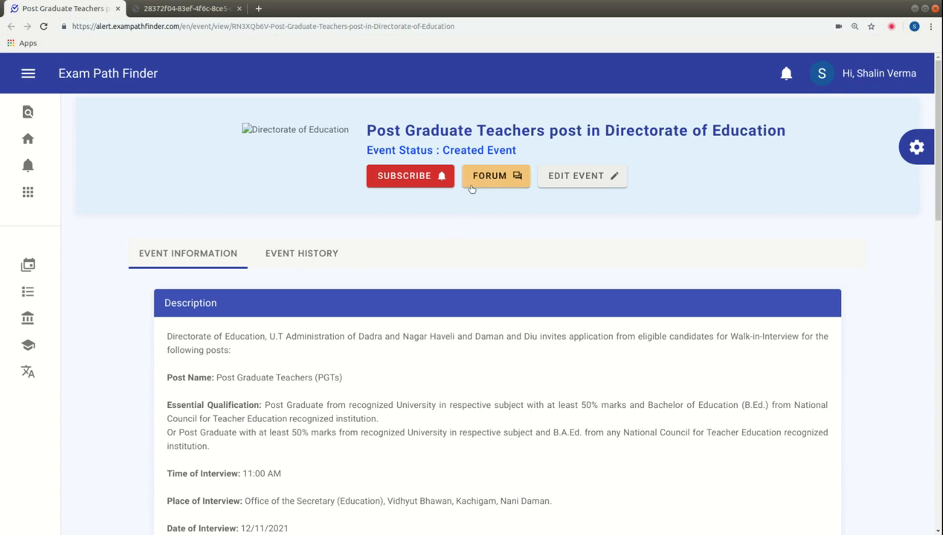
# Read the event's community forum post with its added fields and return to the event page.
pyautogui.click(495, 175)
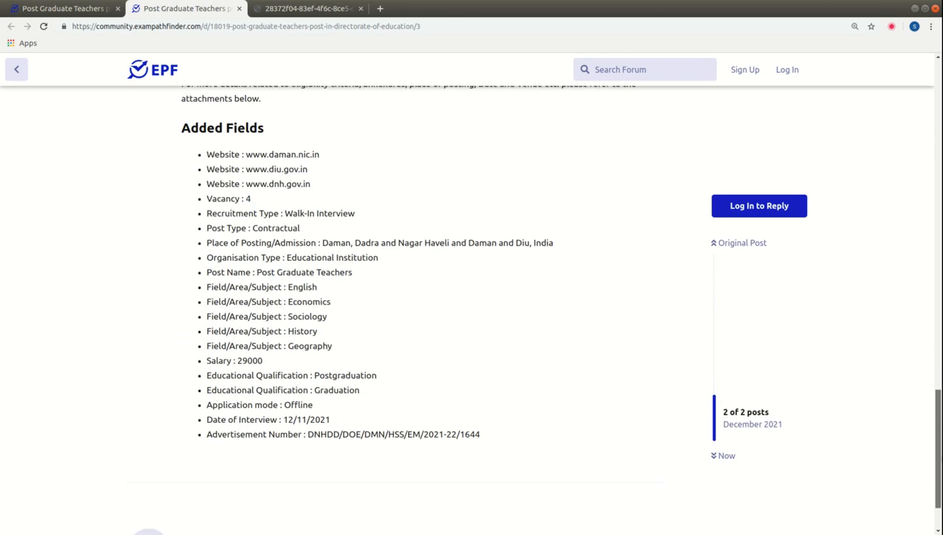
pyautogui.scroll(-3)
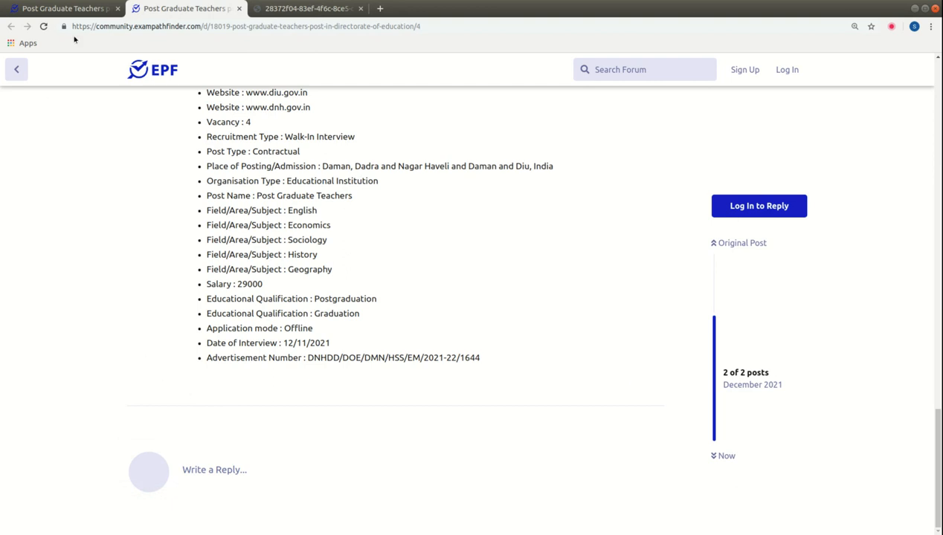
pyautogui.click(63, 9)
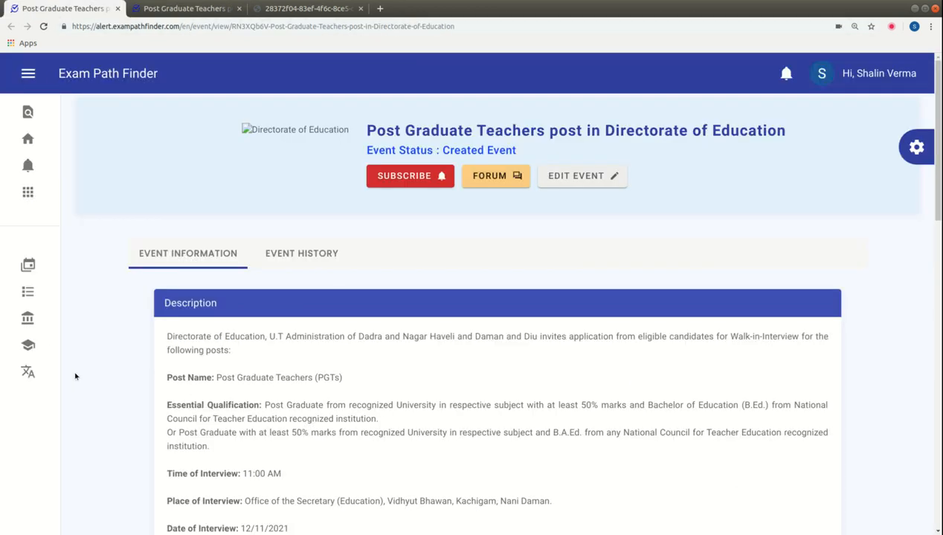
pyautogui.moveTo(271, 310)
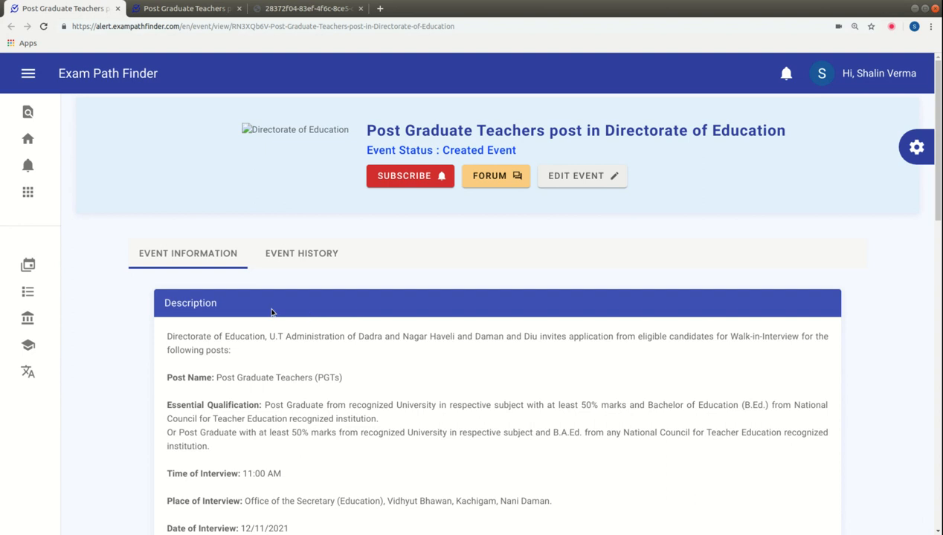
pyautogui.moveTo(107, 425)
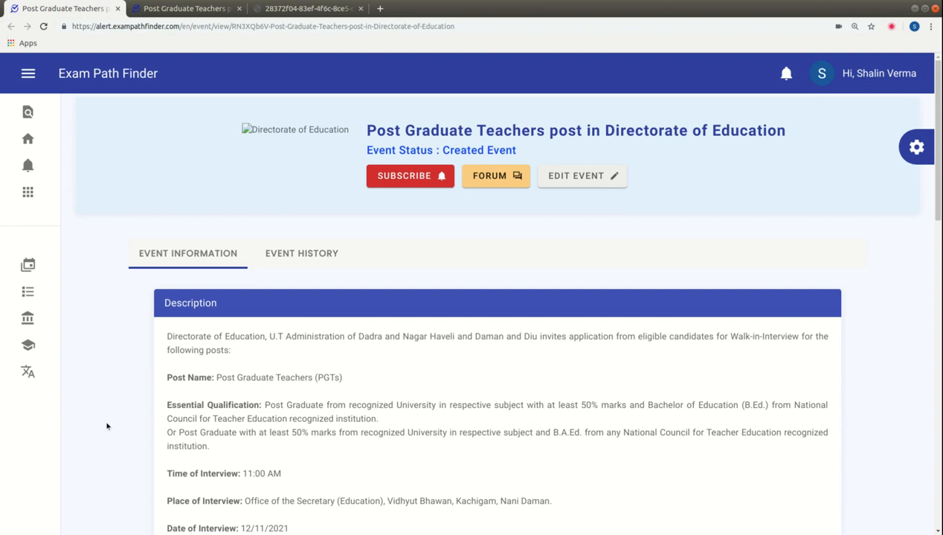